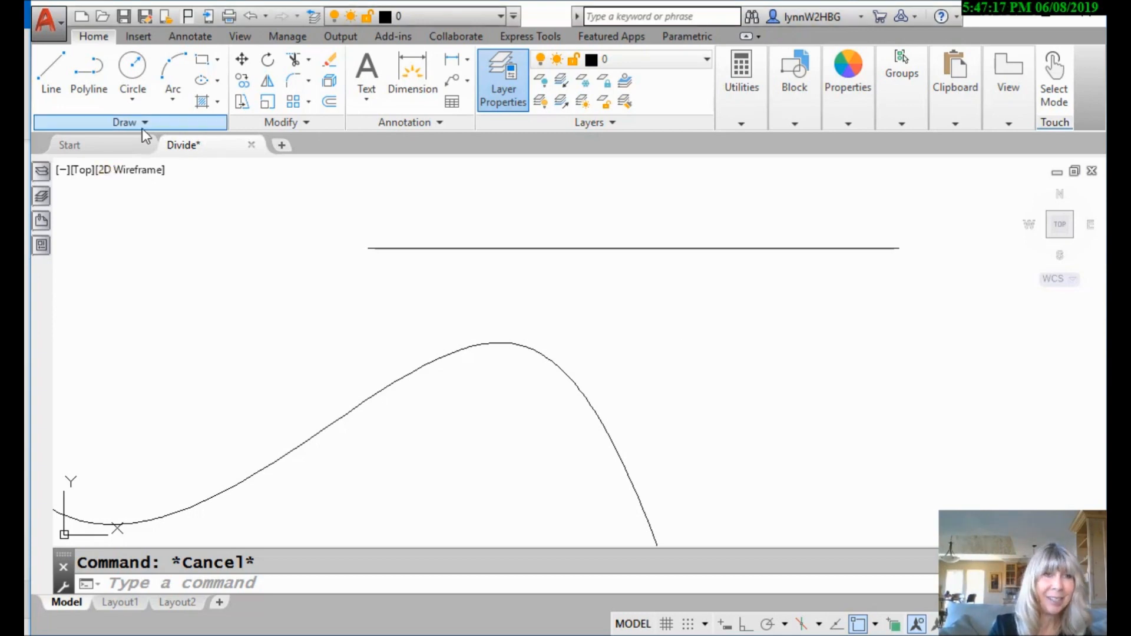
# - Run Measure on the top straight line with a segment length of 6
pyautogui.click(130, 122)
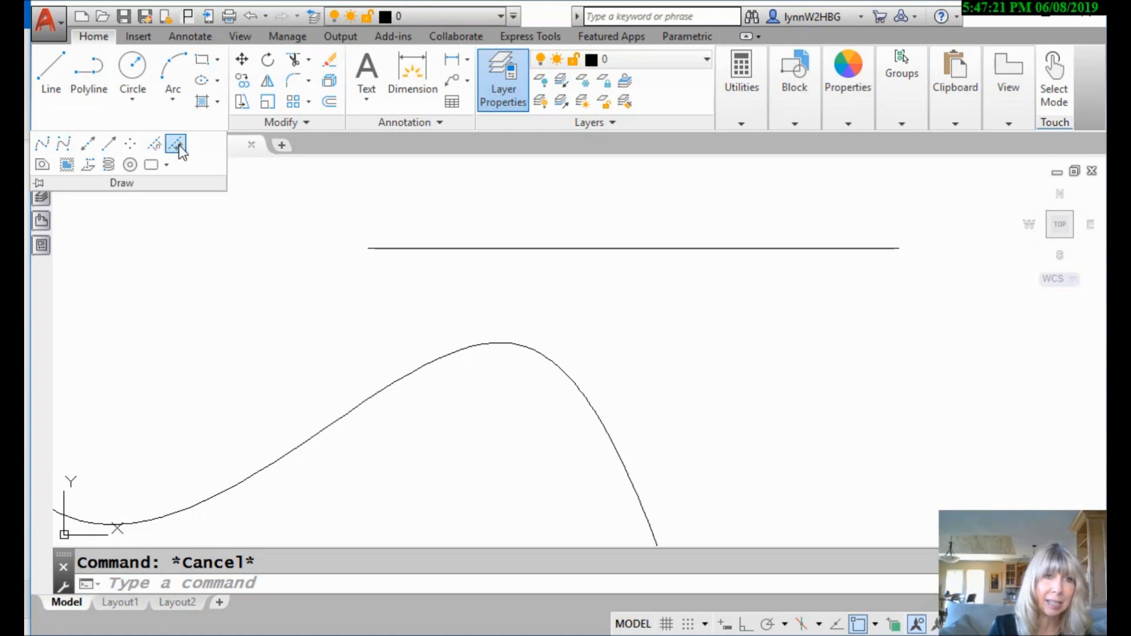
pyautogui.moveTo(177, 145)
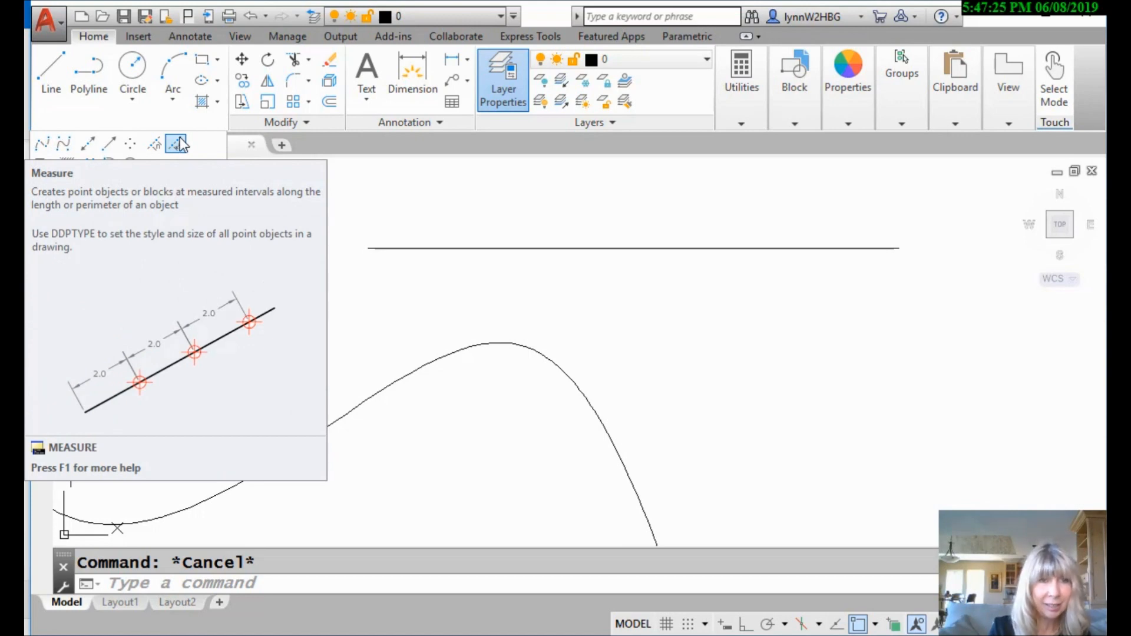
pyautogui.click(177, 142)
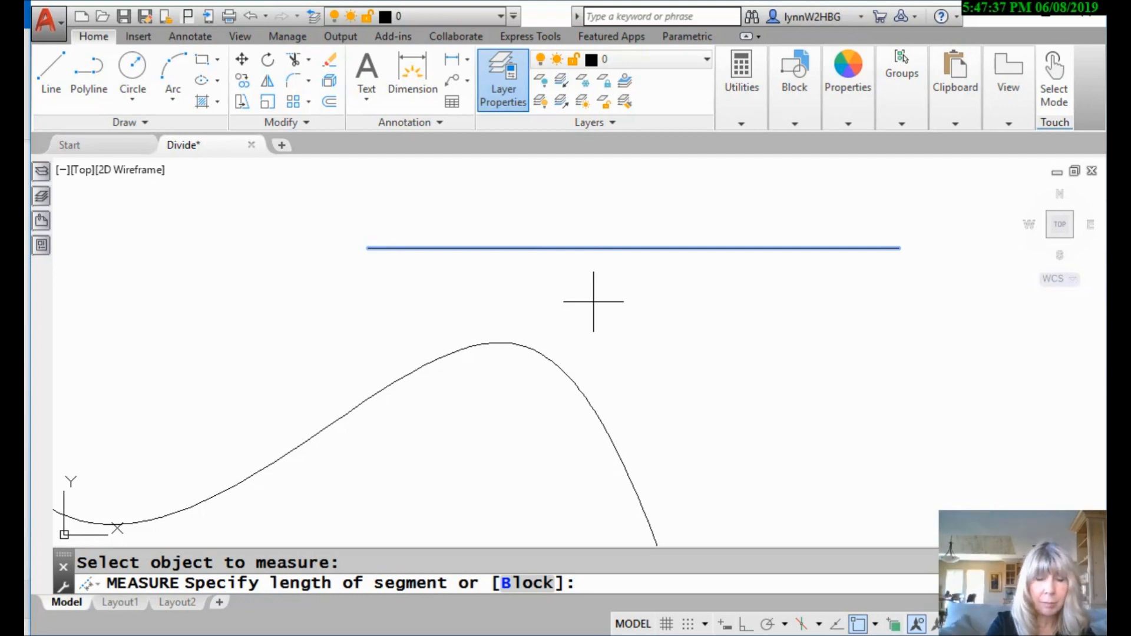
pyautogui.write('6')
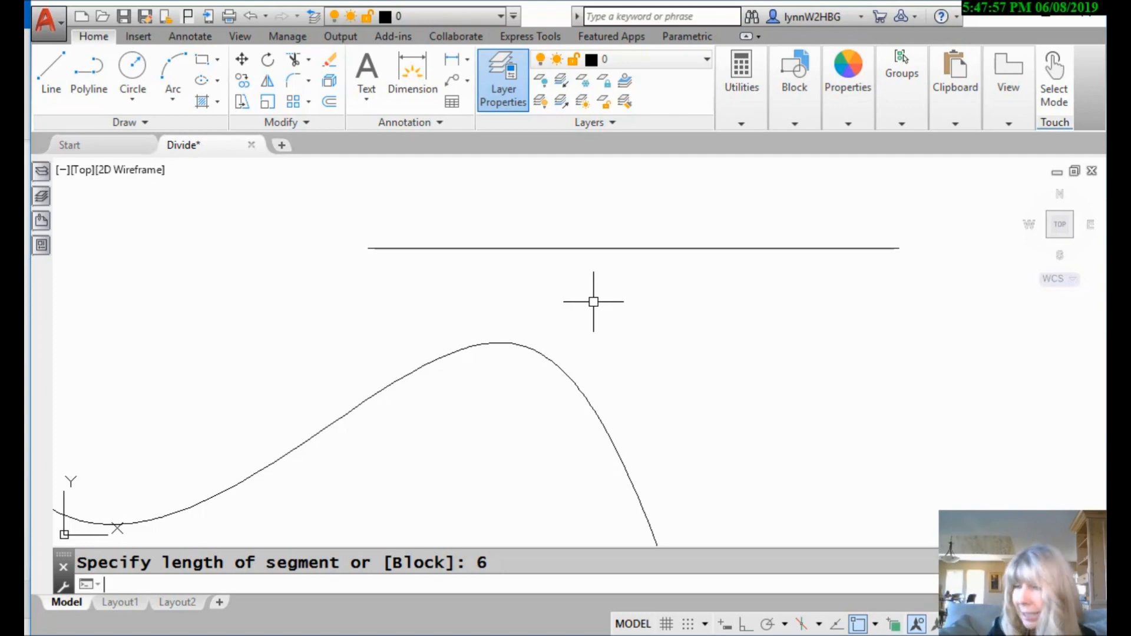
# - Set the point style to the X marker in Point Style
pyautogui.click(742, 76)
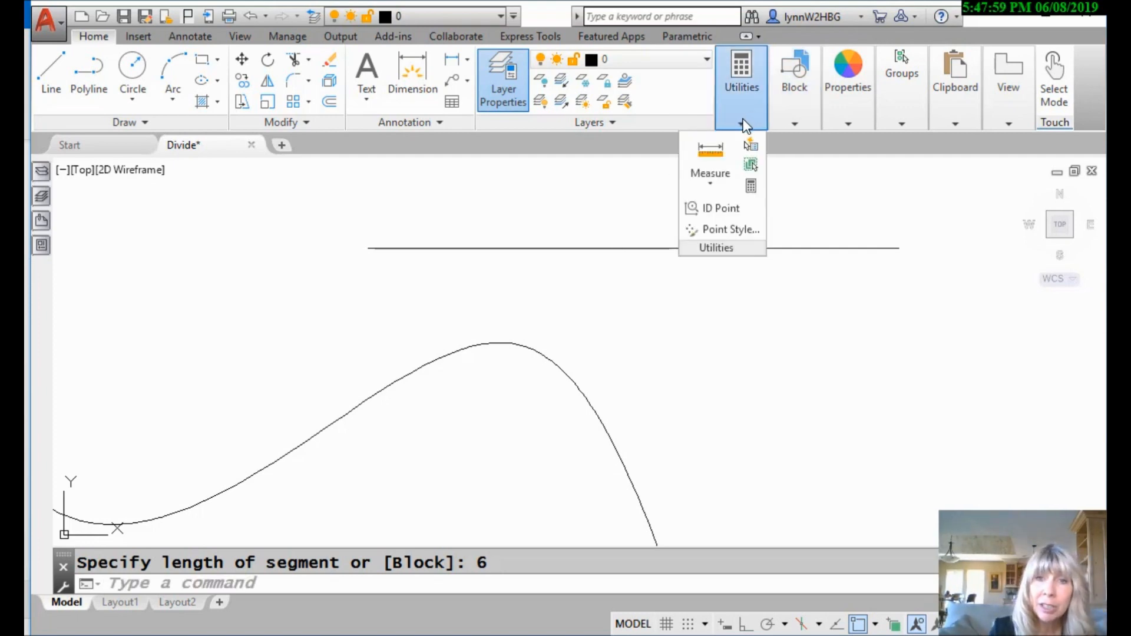
pyautogui.click(730, 228)
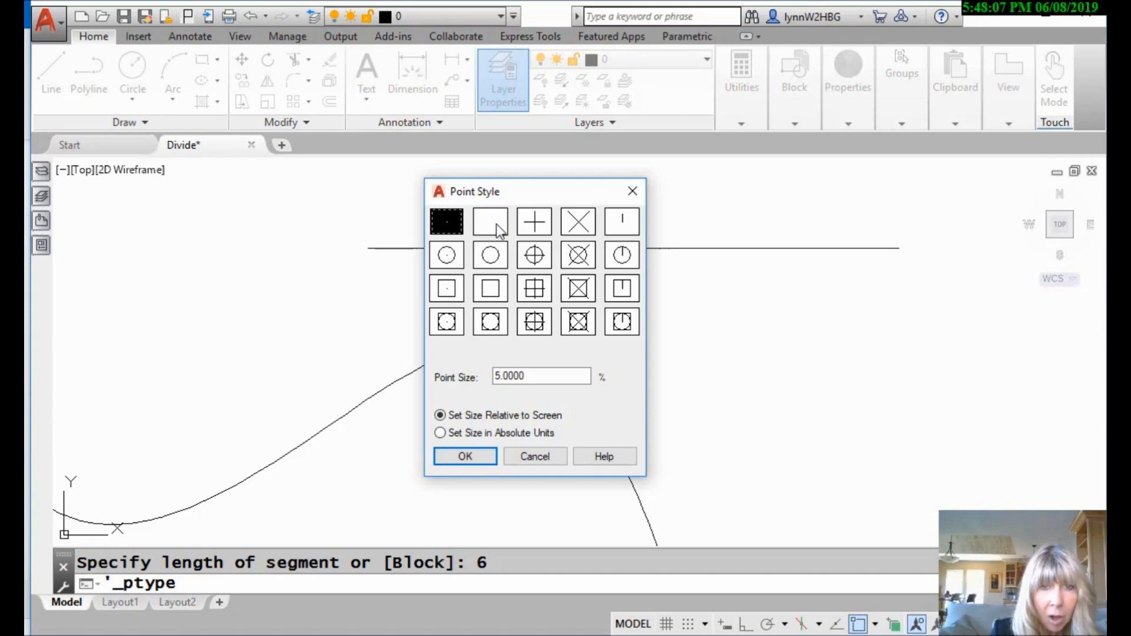
pyautogui.click(578, 221)
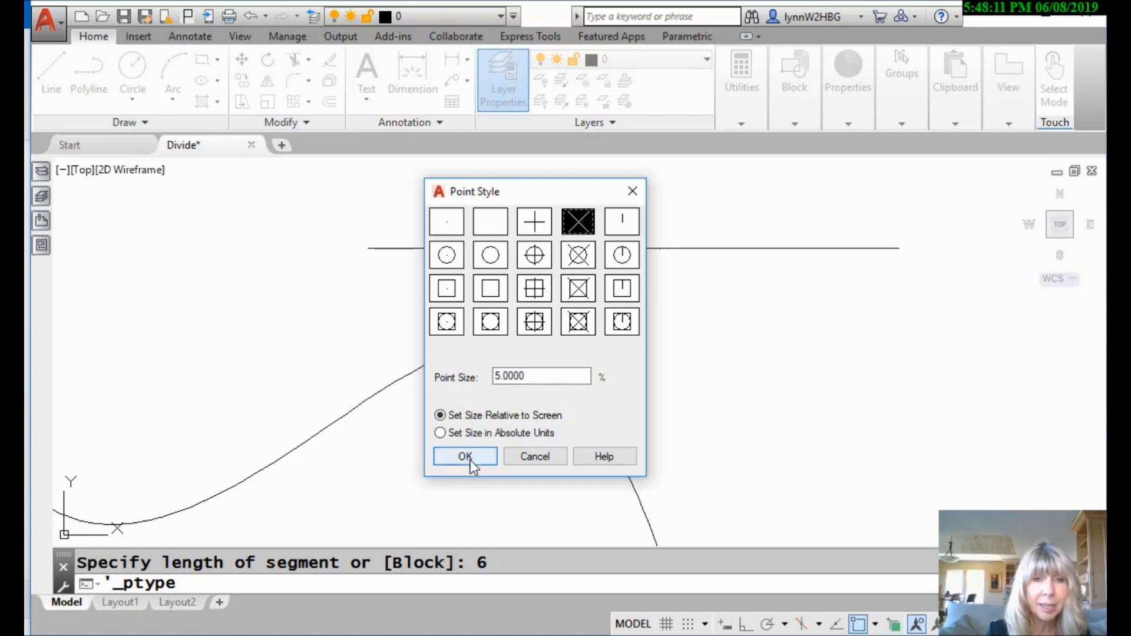
pyautogui.click(463, 456)
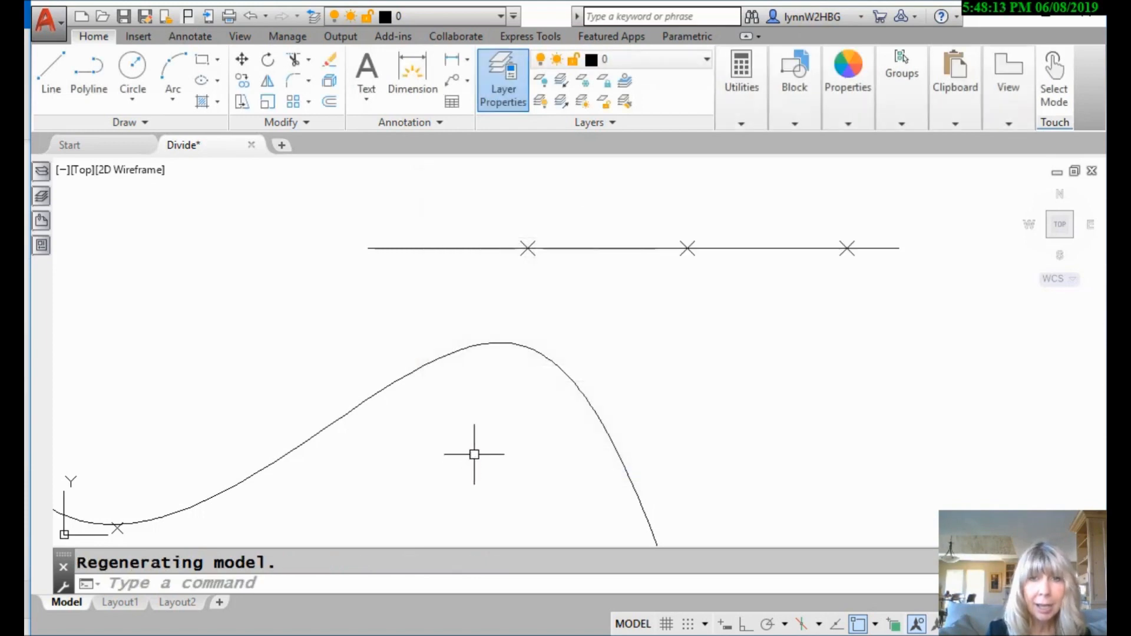
pyautogui.moveTo(668, 391)
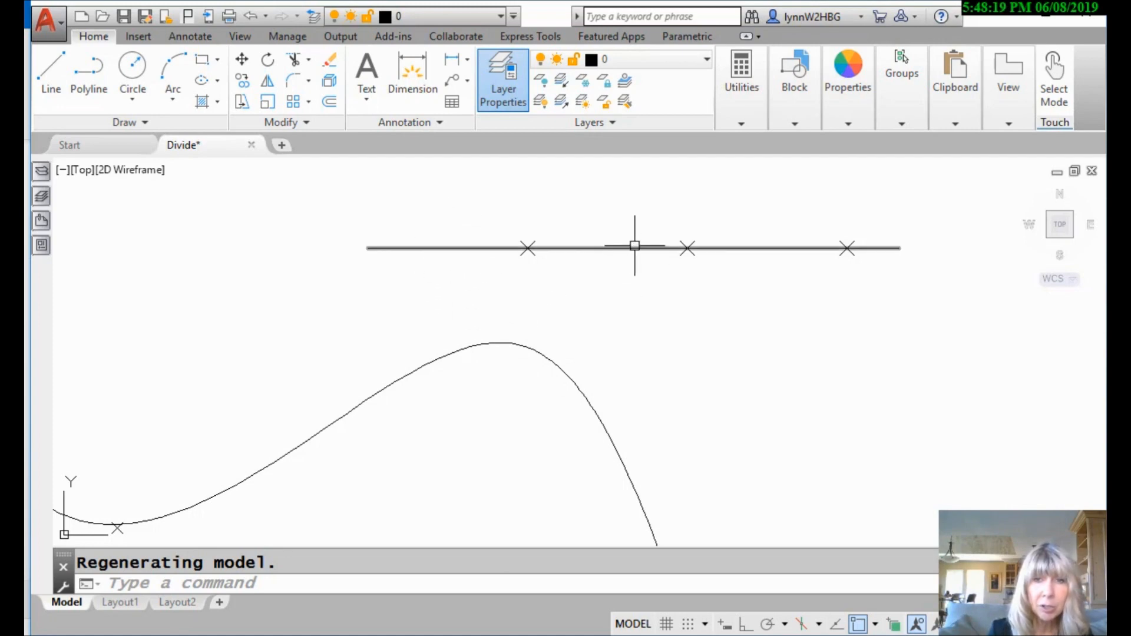
pyautogui.moveTo(883, 251)
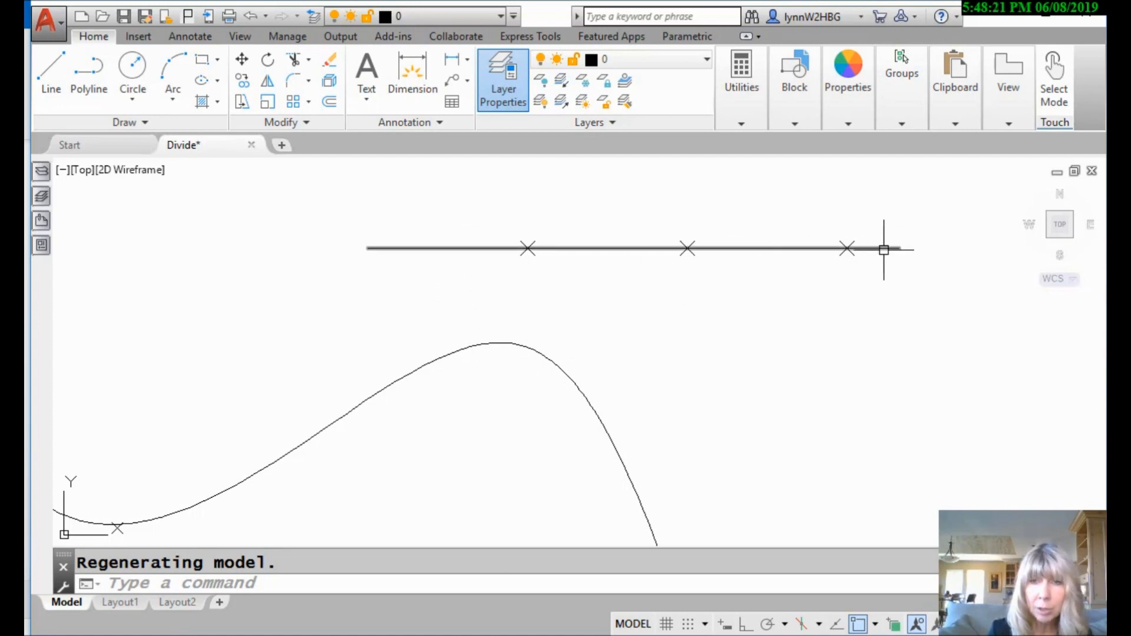
pyautogui.moveTo(884, 304)
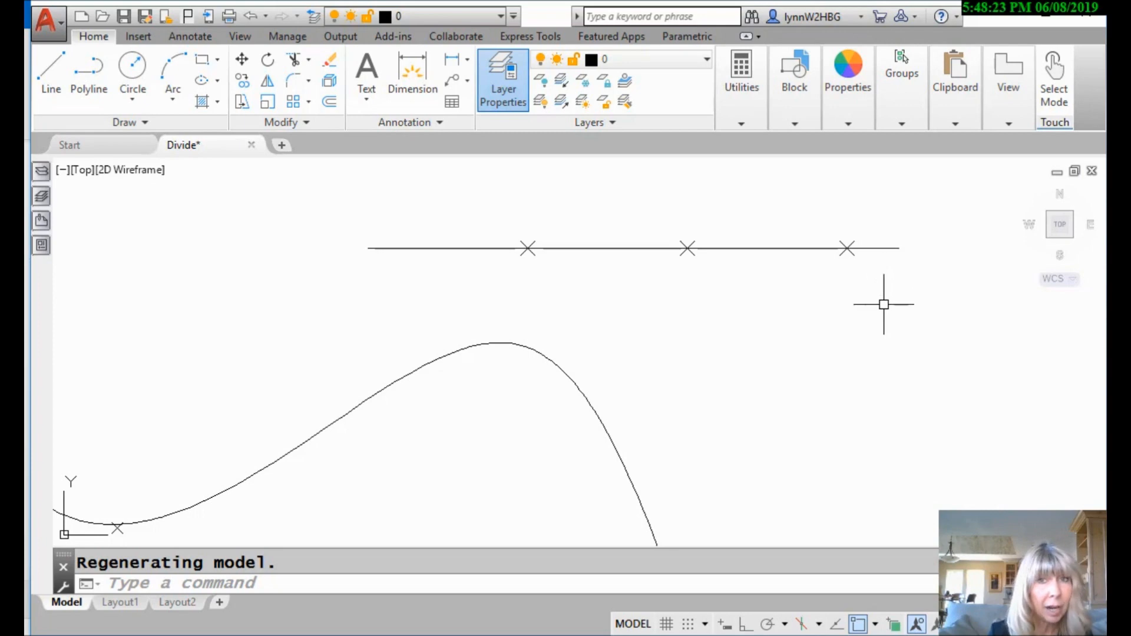
pyautogui.moveTo(883, 302)
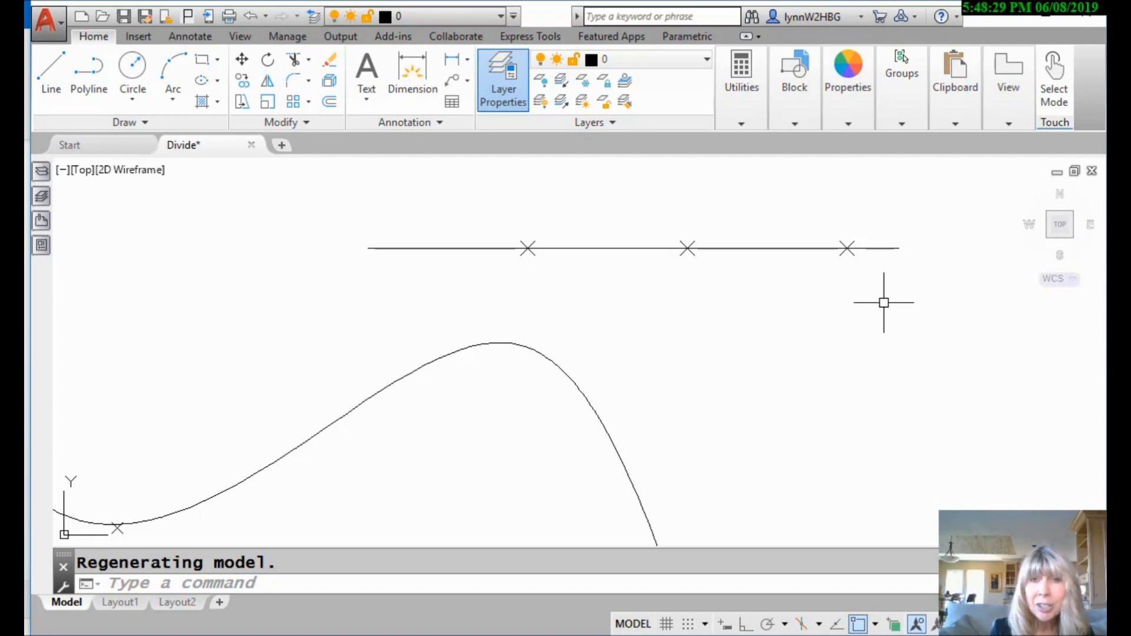
pyautogui.moveTo(554, 319)
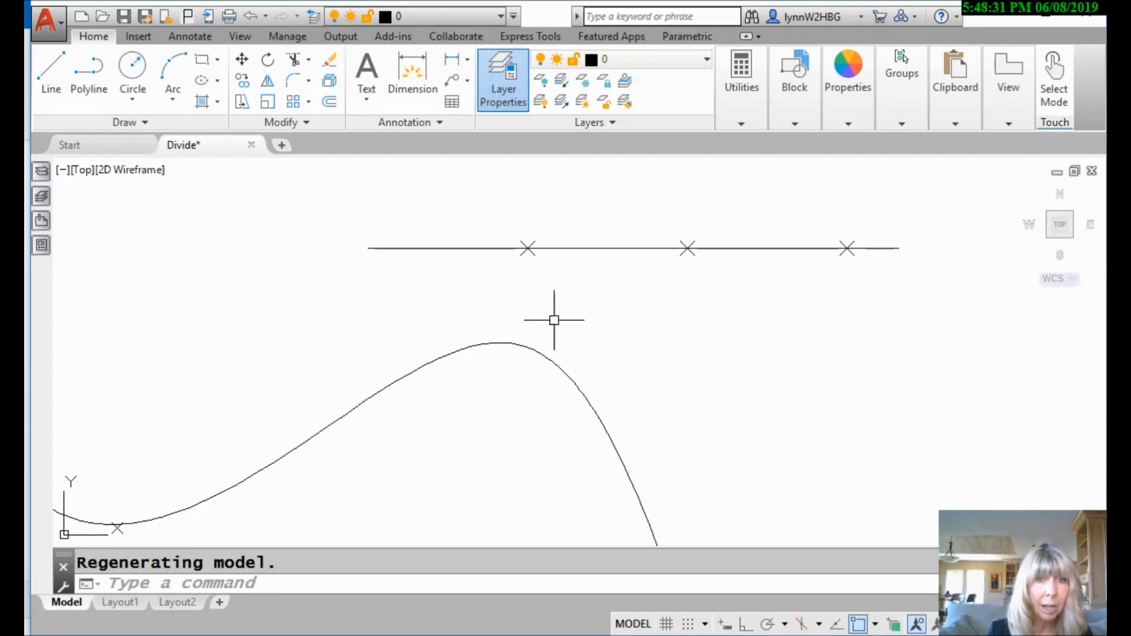
pyautogui.moveTo(438, 226)
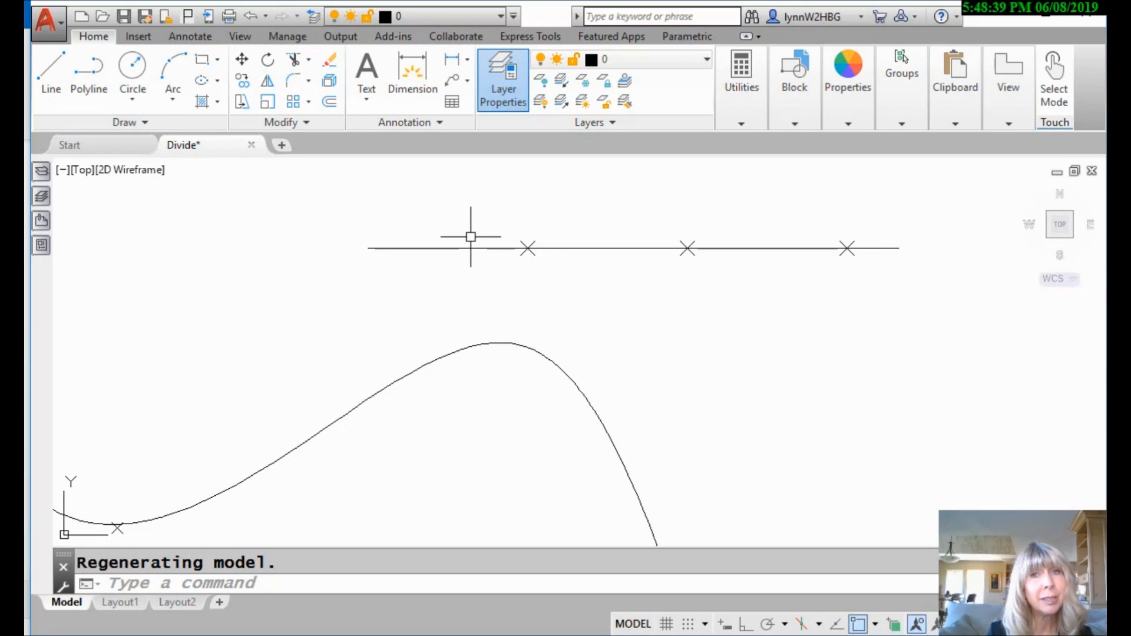
pyautogui.moveTo(640, 339)
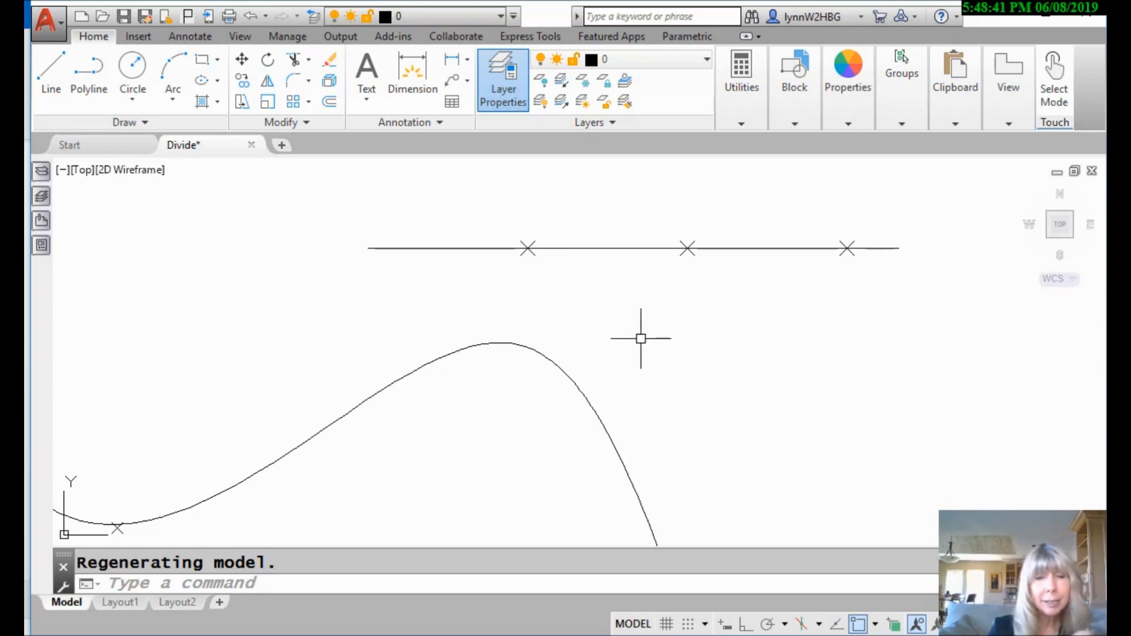
pyautogui.moveTo(641, 332)
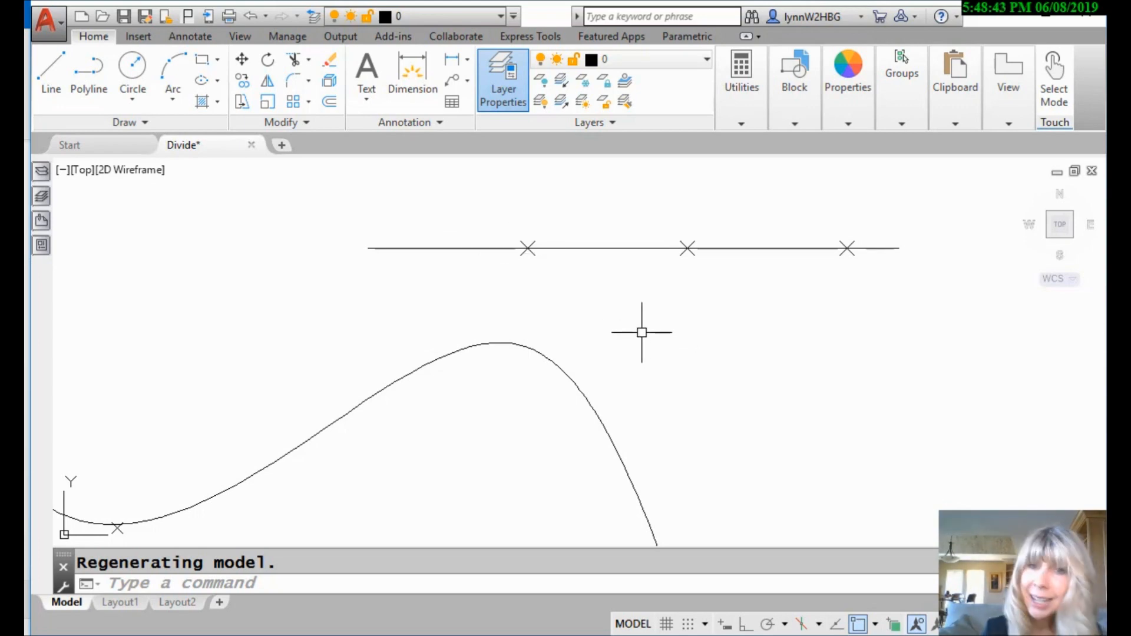
pyautogui.moveTo(624, 325)
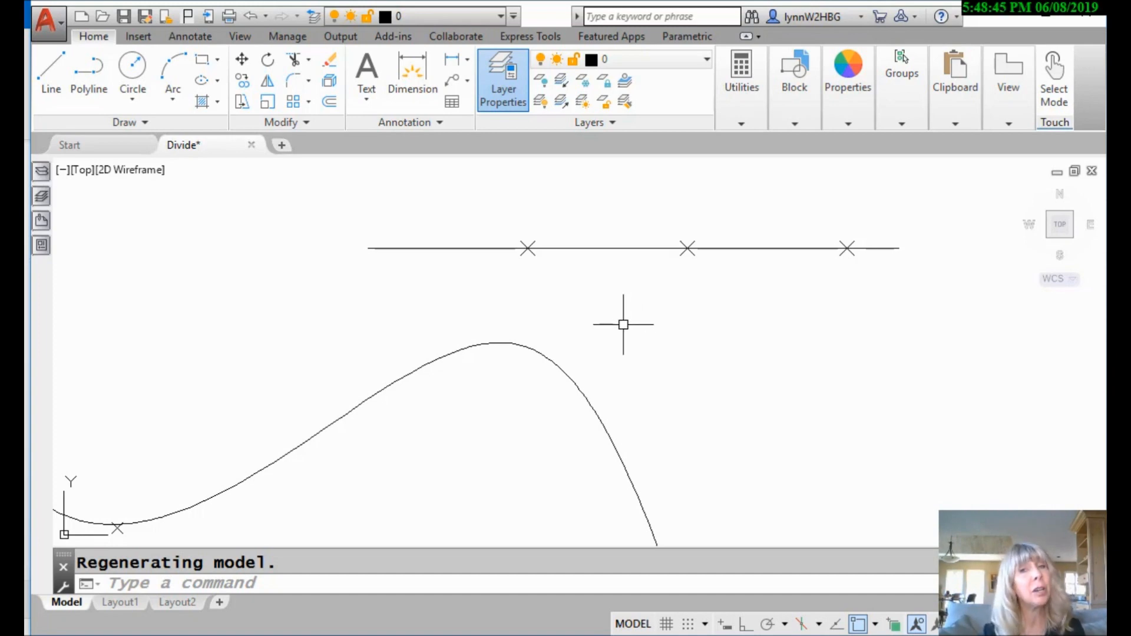
pyautogui.moveTo(611, 331)
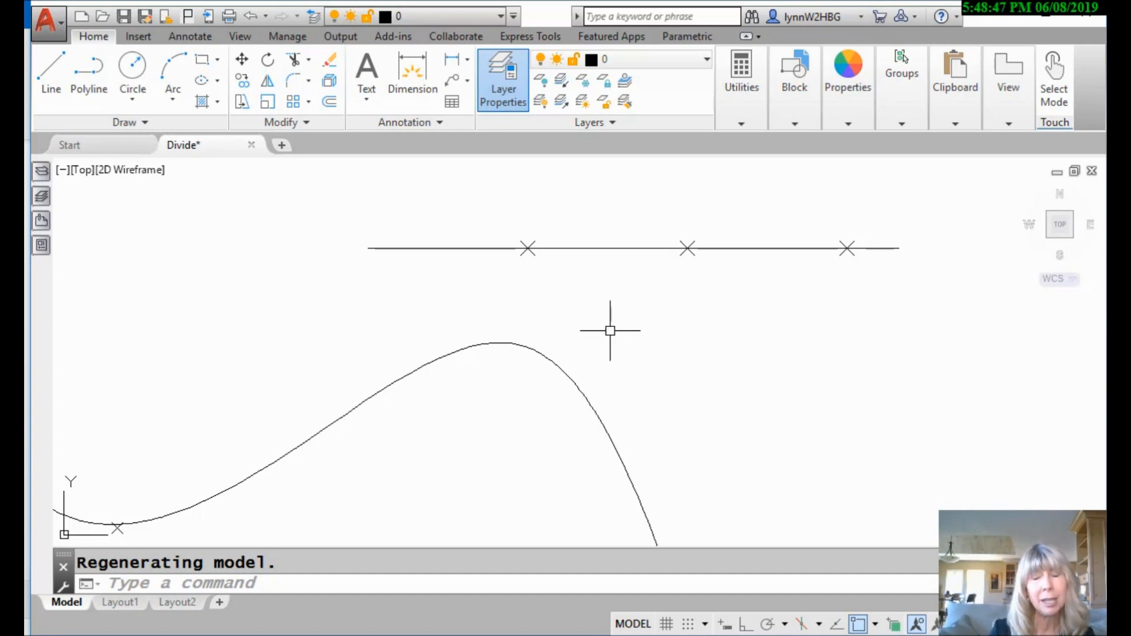
pyautogui.moveTo(603, 335)
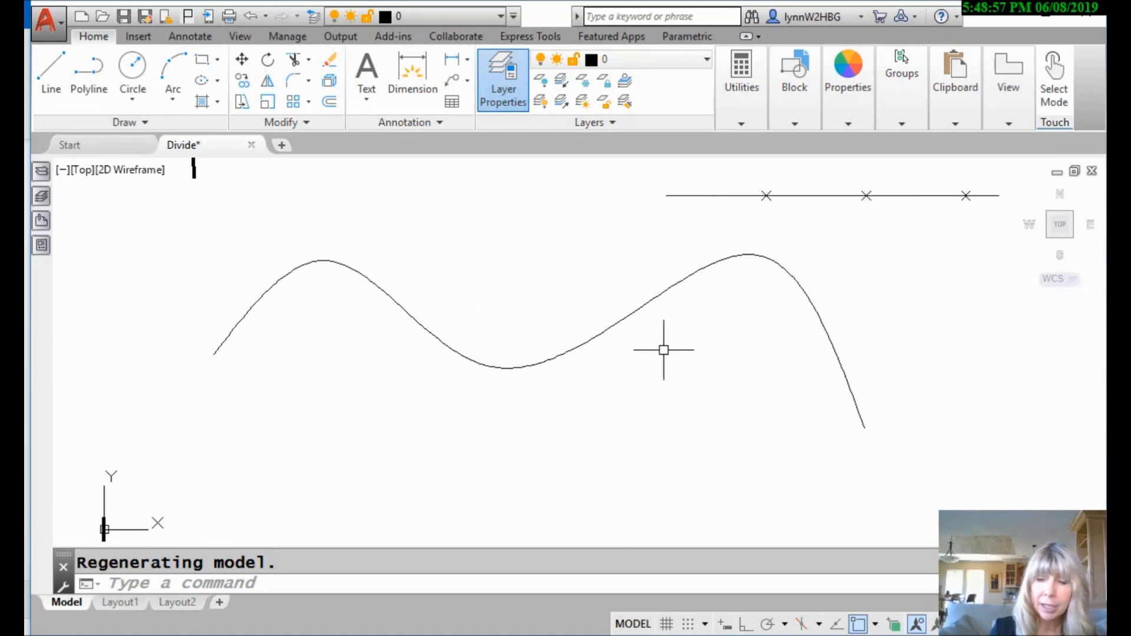
pyautogui.write('MEASURE Select object to measure:')
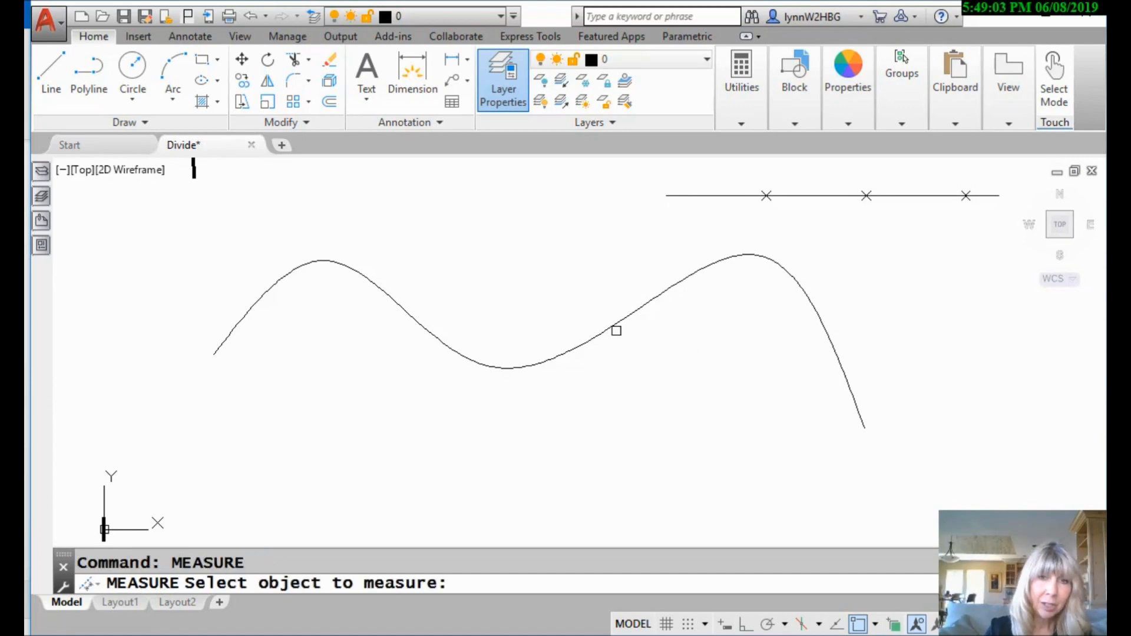
pyautogui.click(617, 331)
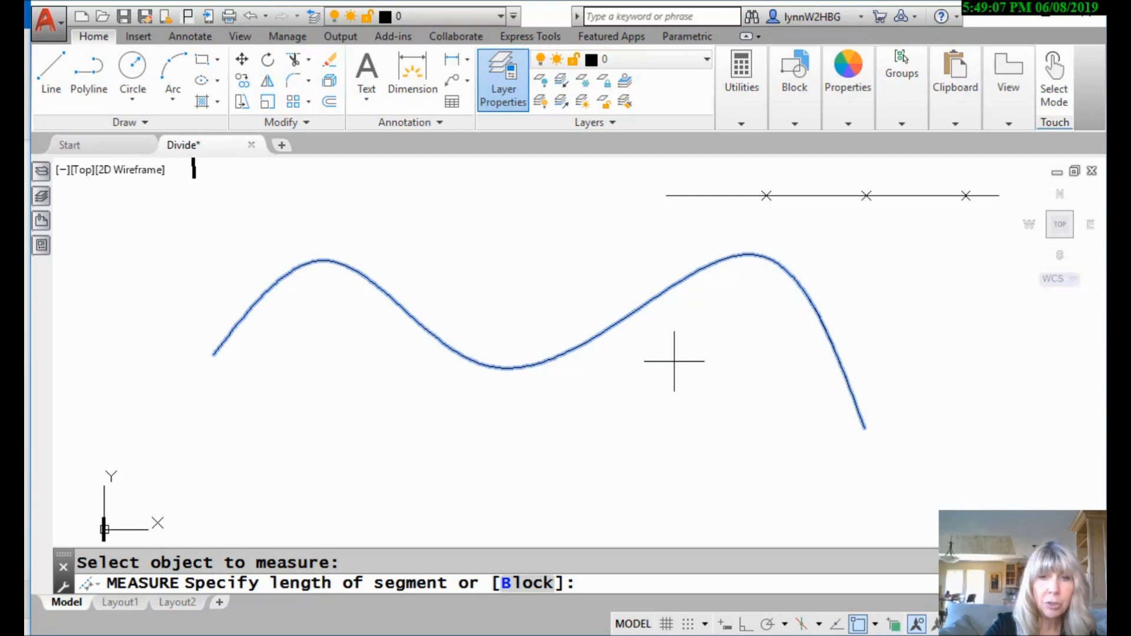
pyautogui.write('1')
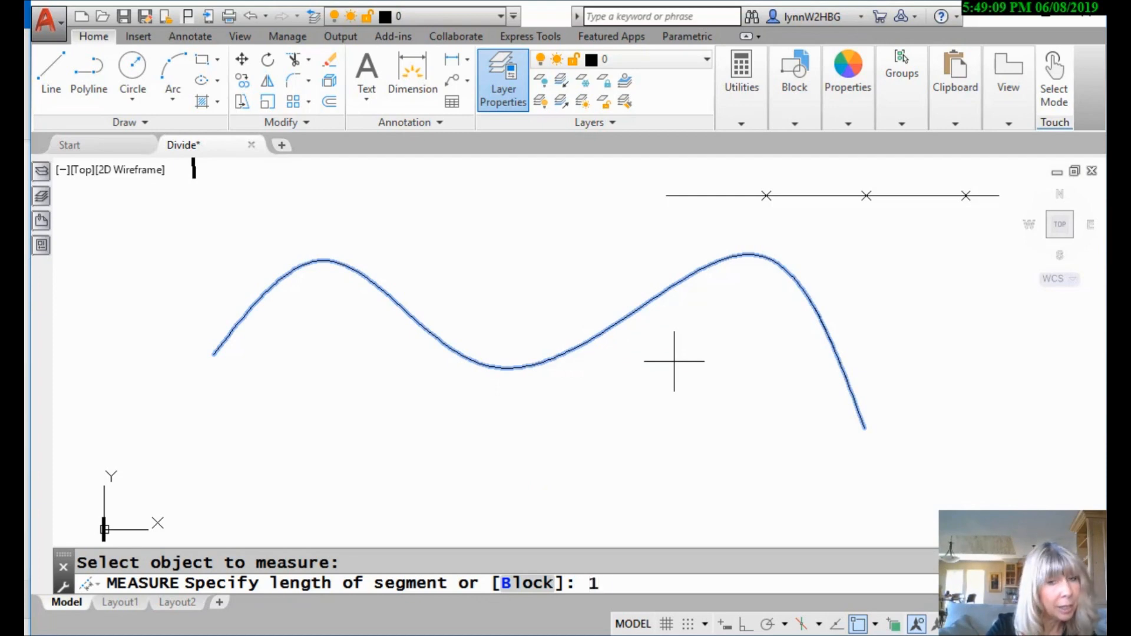
pyautogui.write('0')
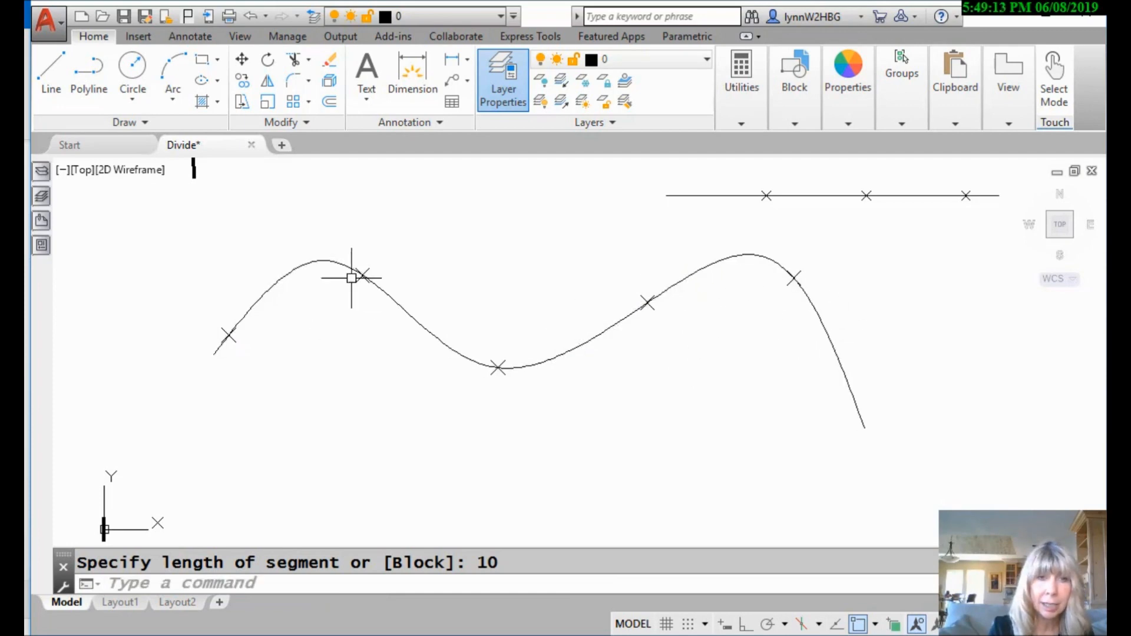
pyautogui.moveTo(476, 434)
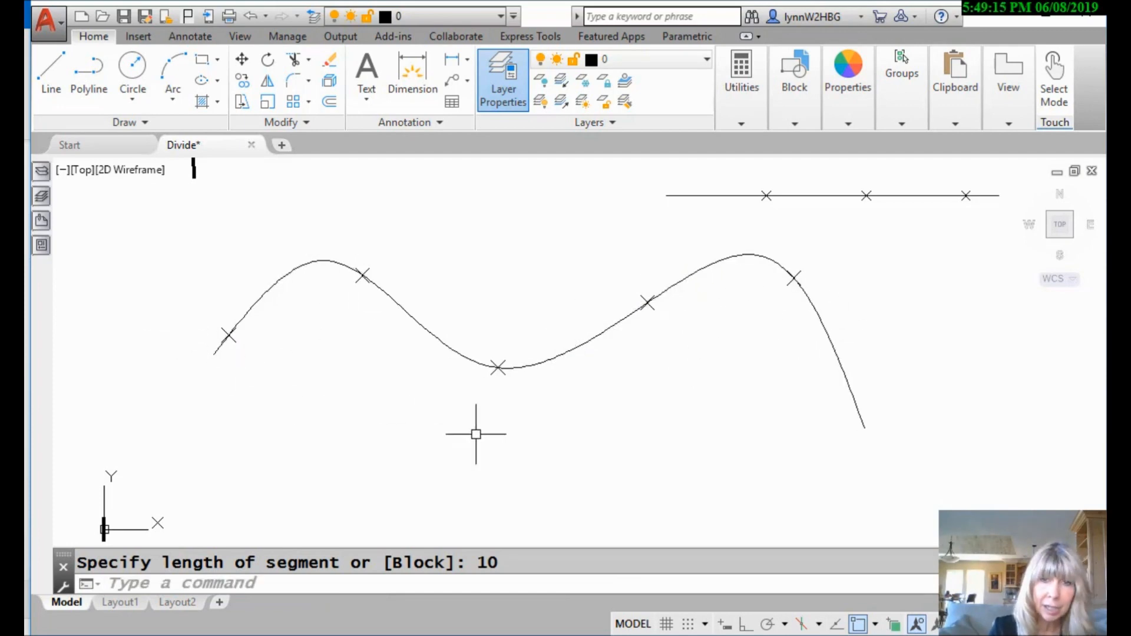
pyautogui.moveTo(566, 437)
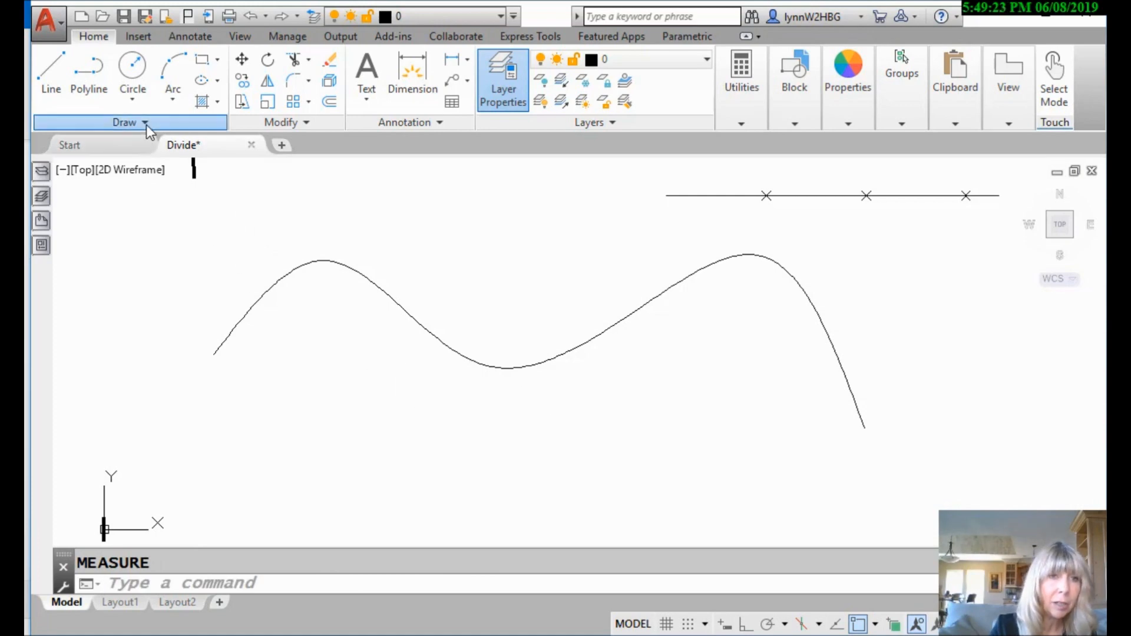
pyautogui.click(131, 122)
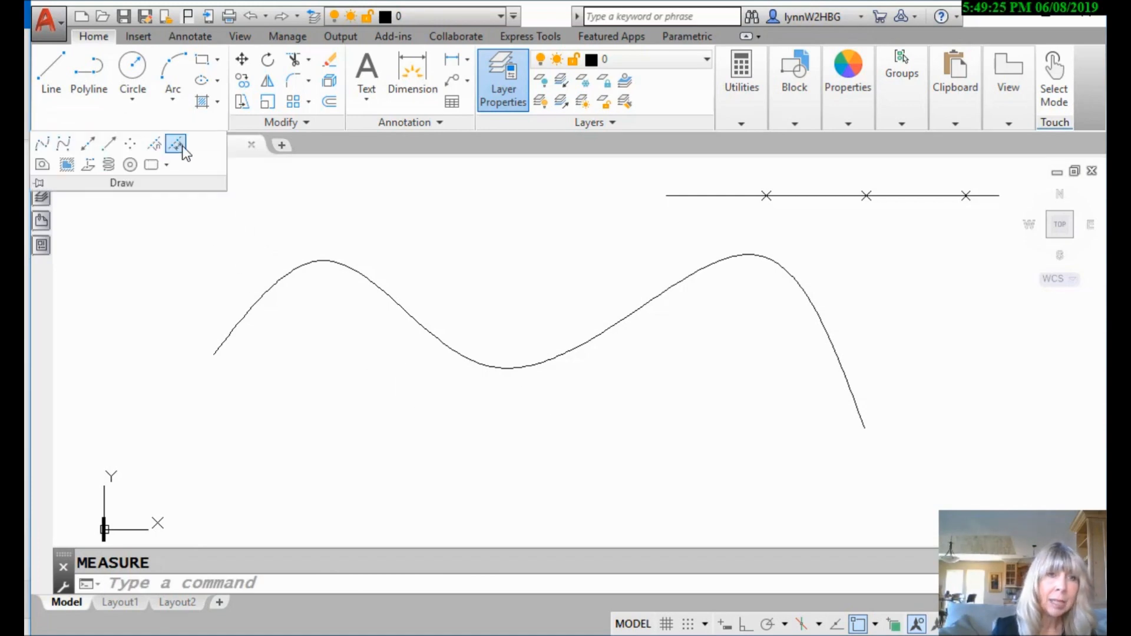
pyautogui.moveTo(176, 144)
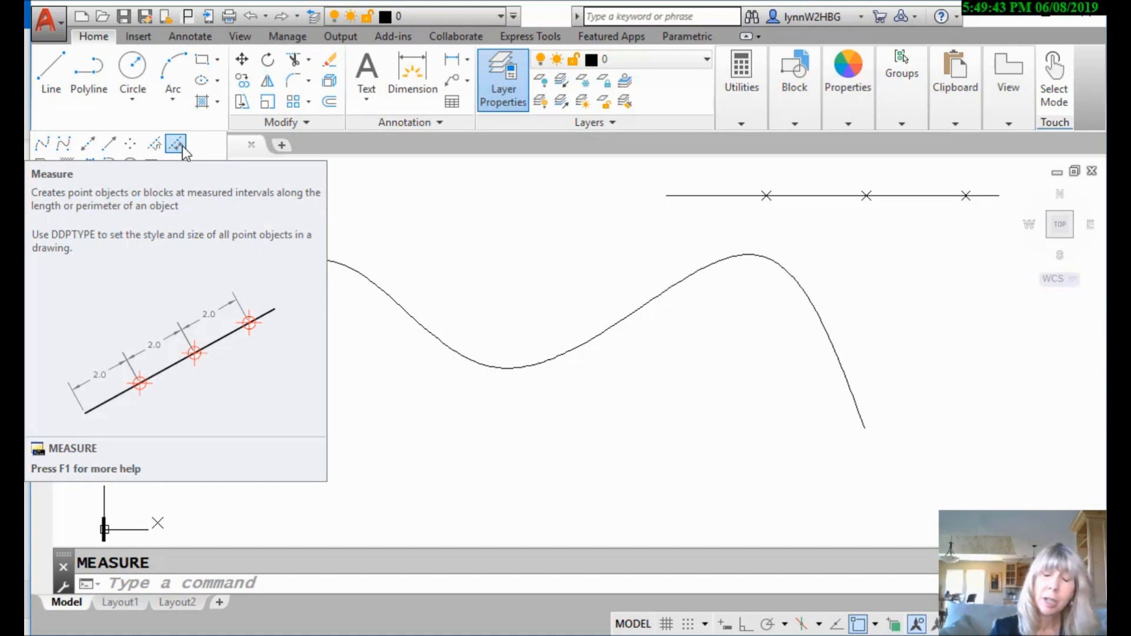
pyautogui.click(175, 144)
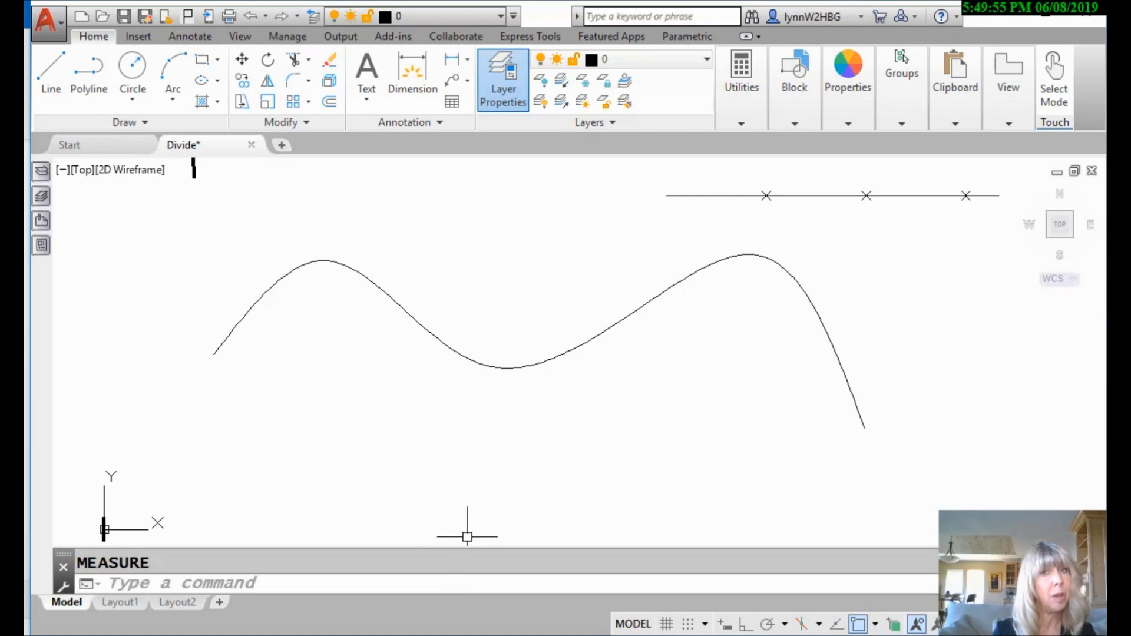
pyautogui.moveTo(459, 543)
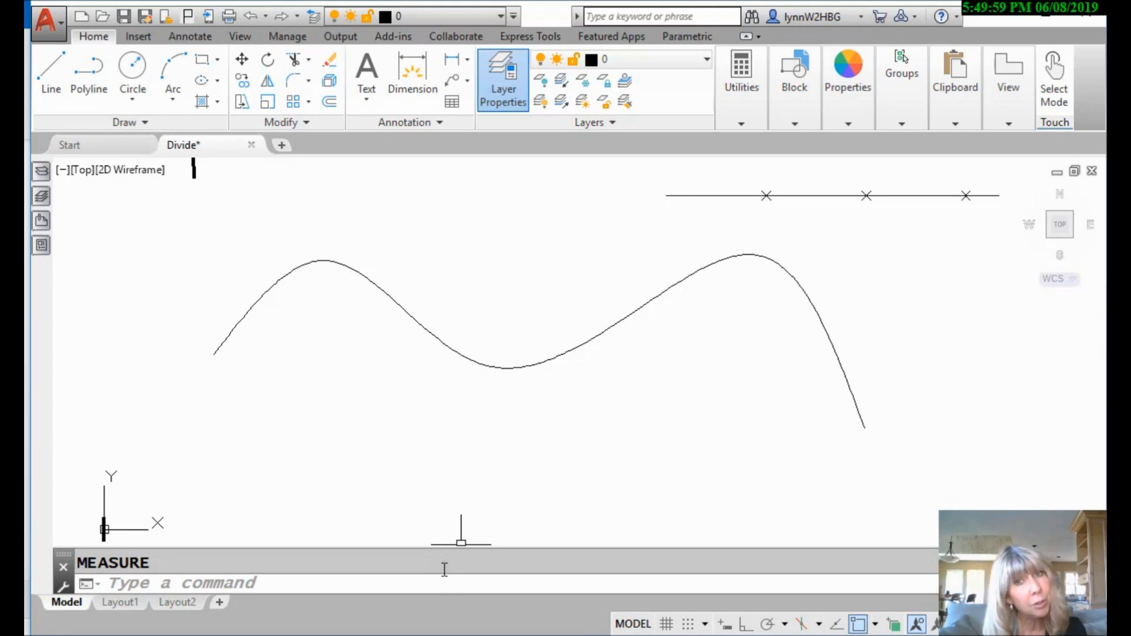
pyautogui.moveTo(446, 559)
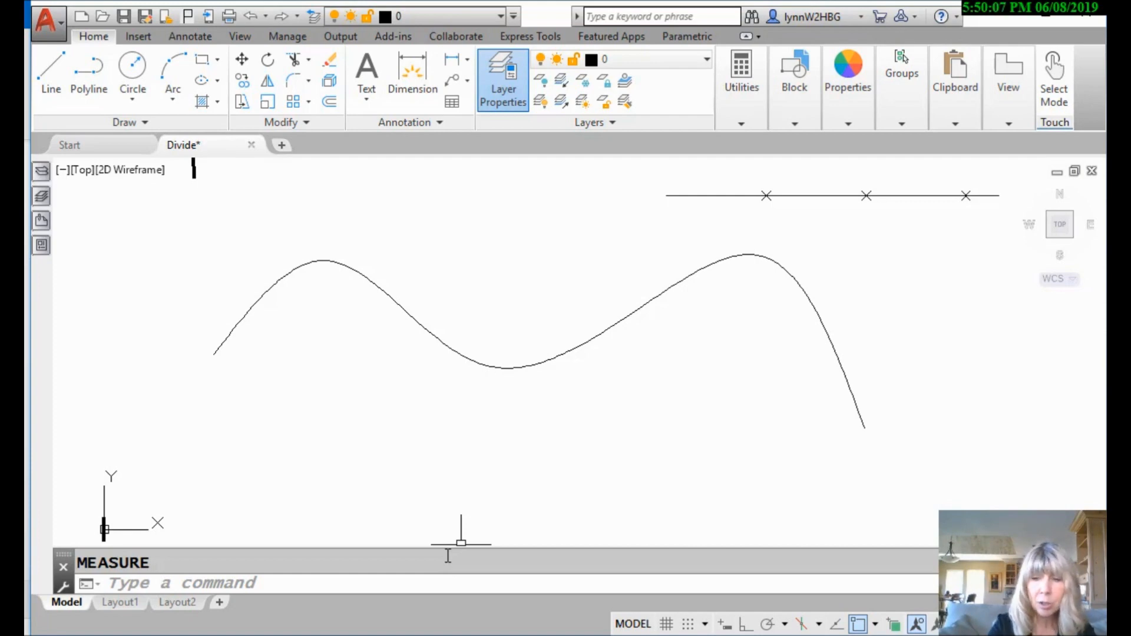
pyautogui.write('MEASURE Select object to measure:')
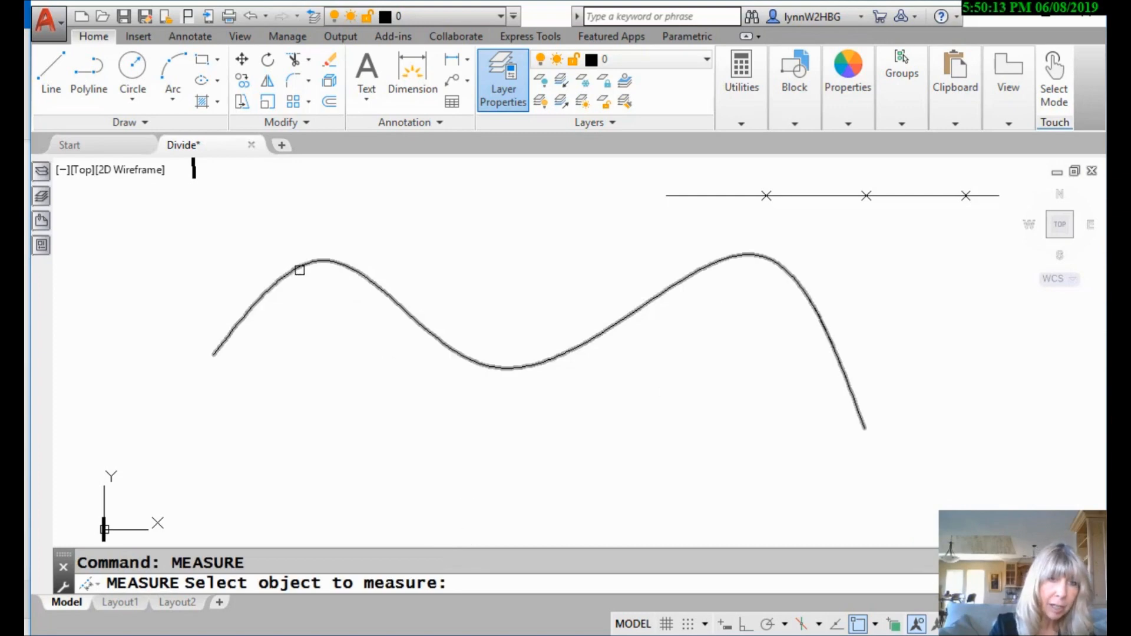
pyautogui.click(299, 269)
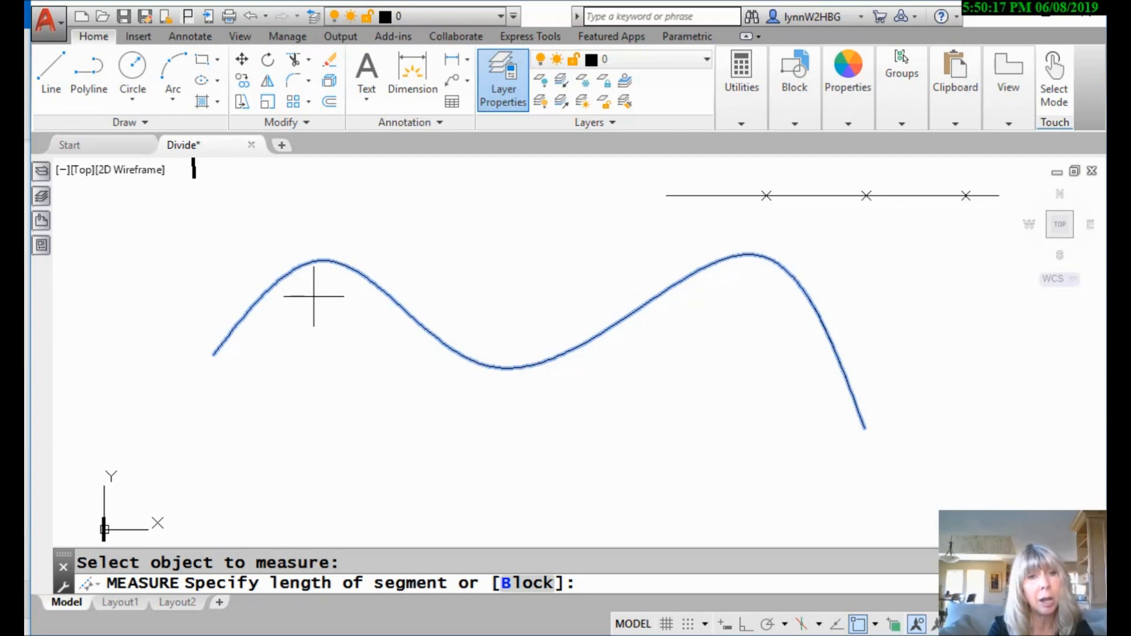
pyautogui.write('b')
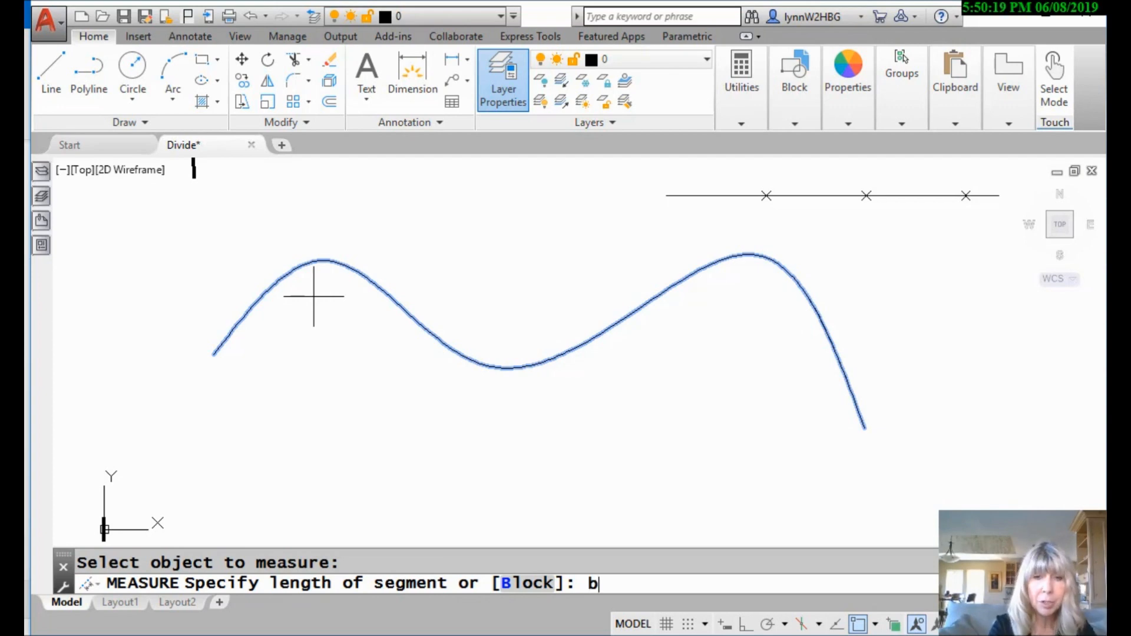
pyautogui.press('enter')
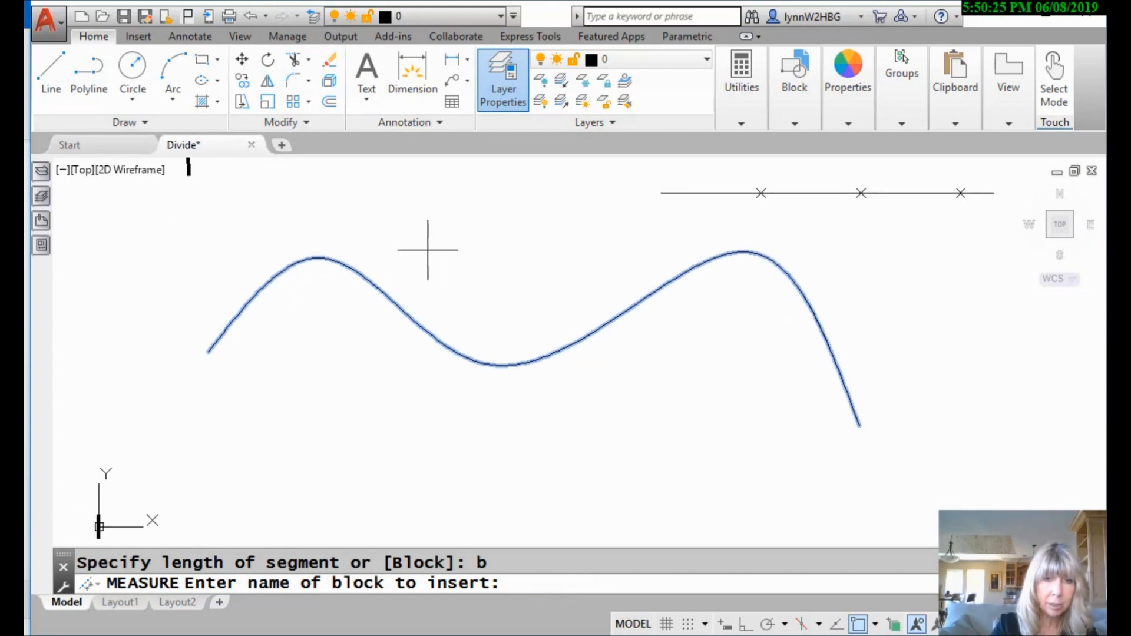
pyautogui.write('bar')
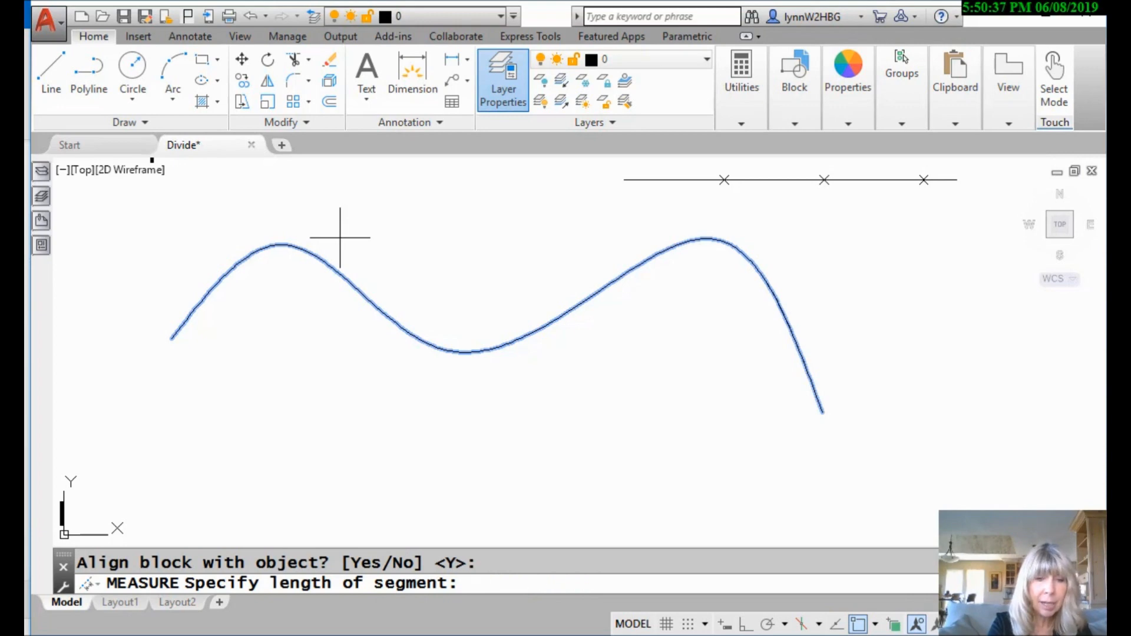
pyautogui.write('5')
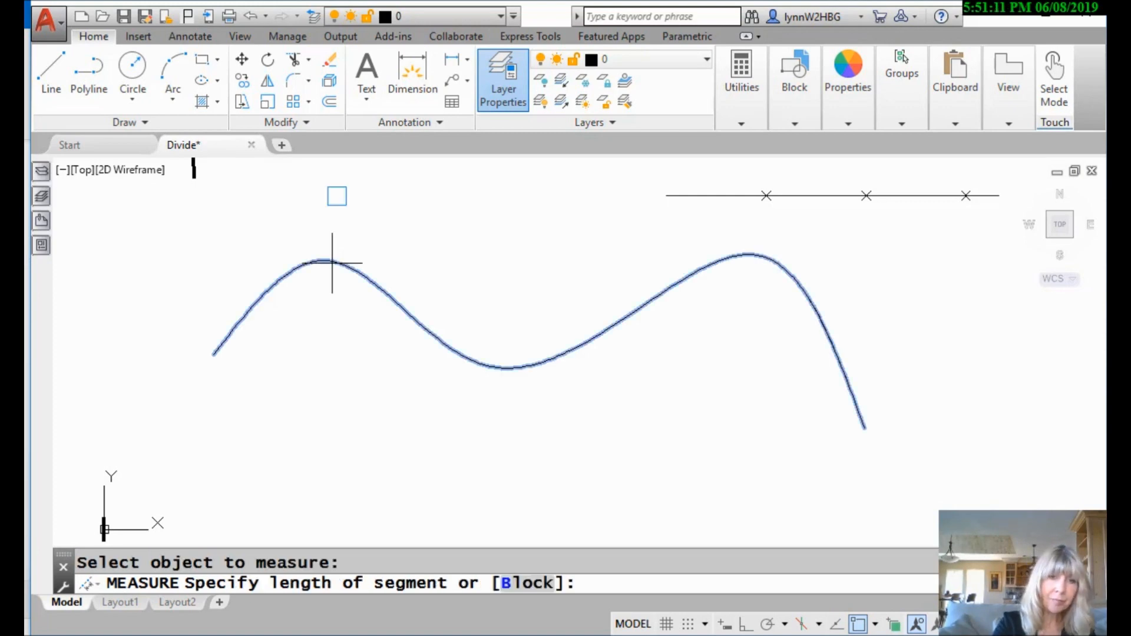
# - Measure the spline with block 'bar', not aligned, every 5 units
pyautogui.write('b')
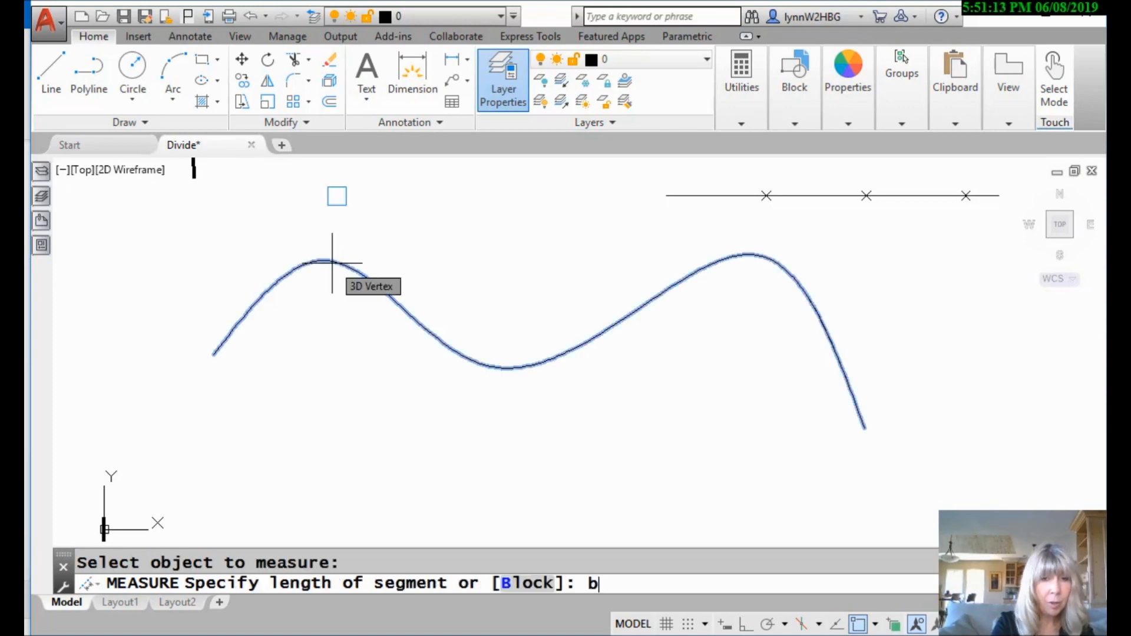
pyautogui.press('enter')
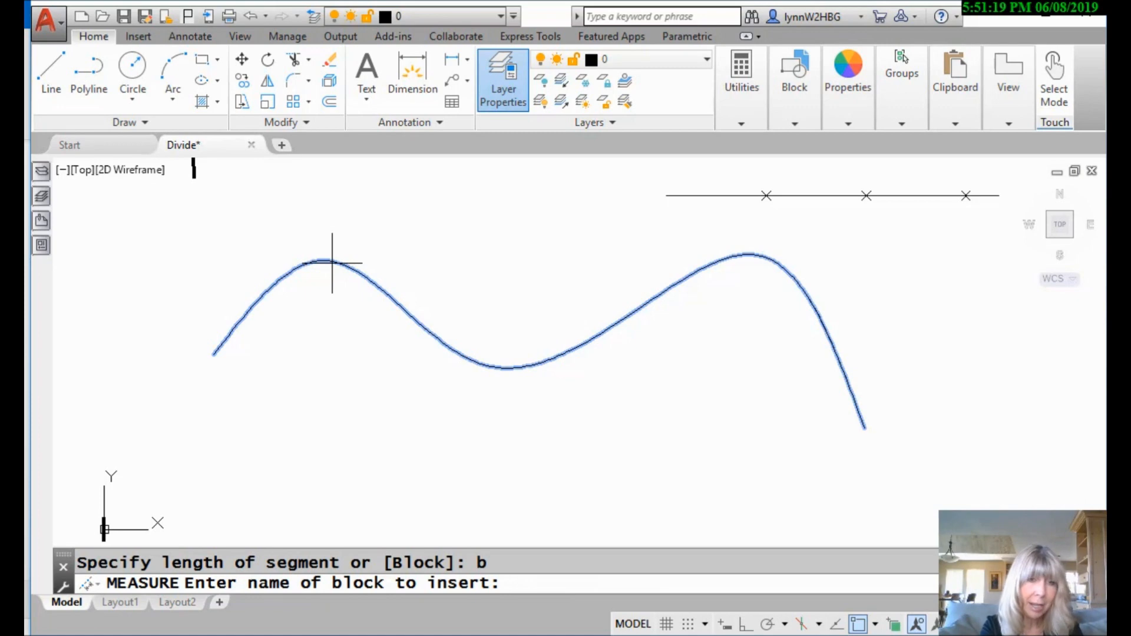
pyautogui.write('bar')
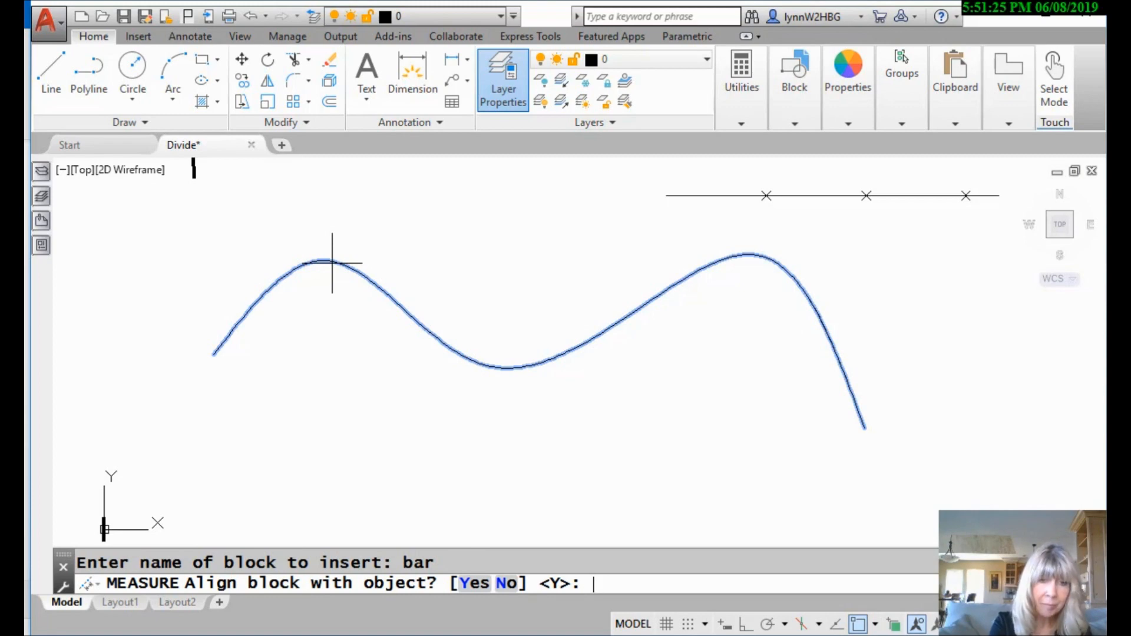
pyautogui.write('n')
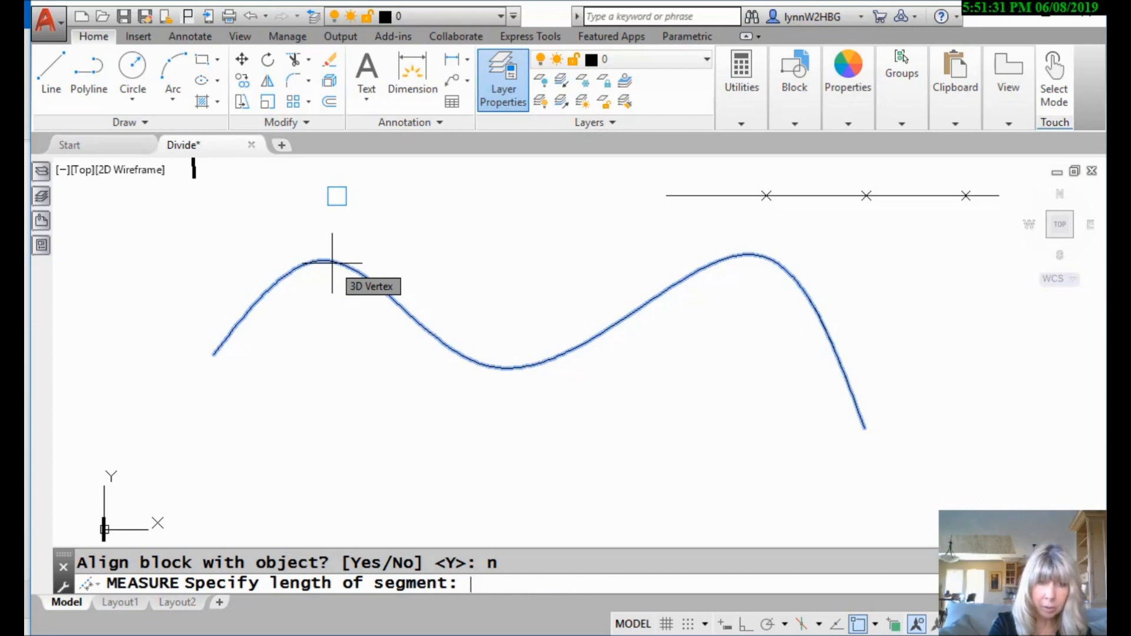
pyautogui.write('5')
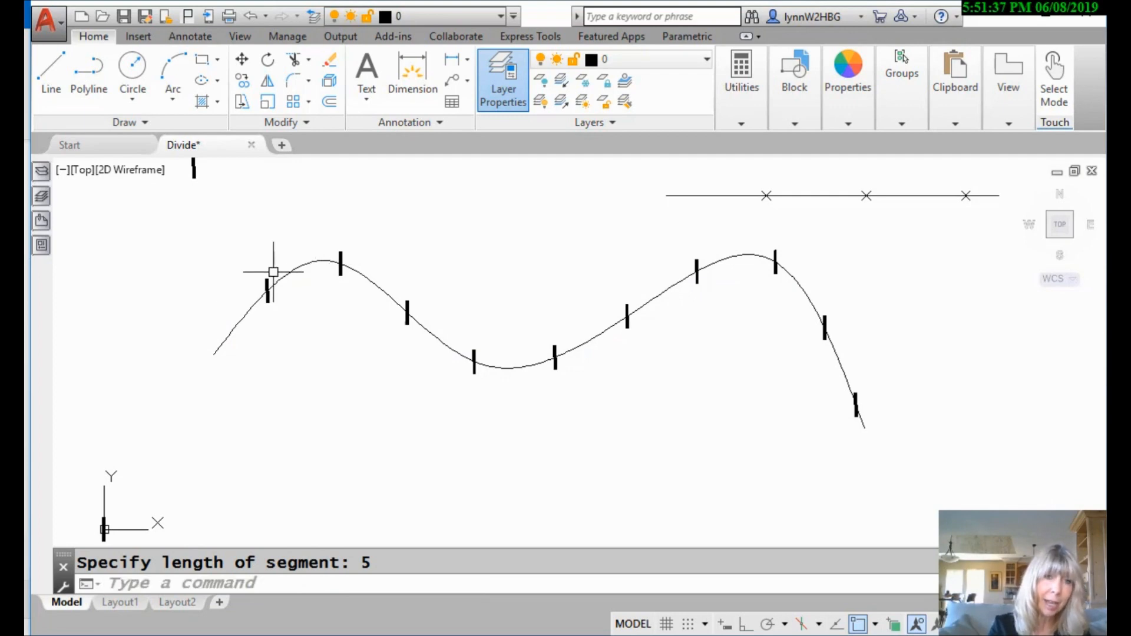
pyautogui.moveTo(393, 295)
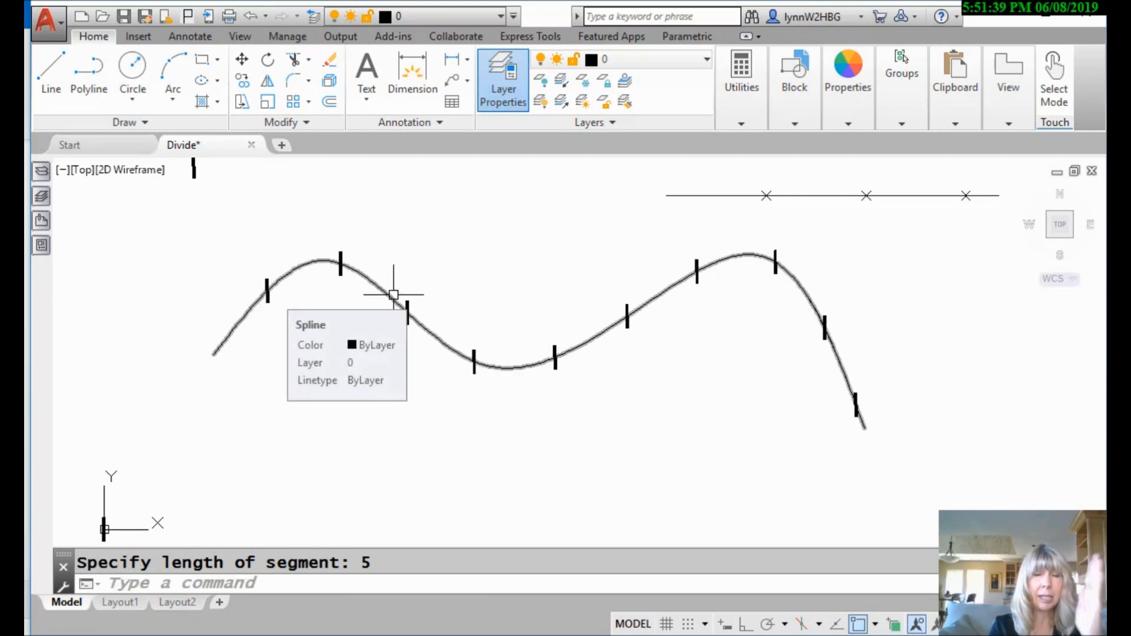